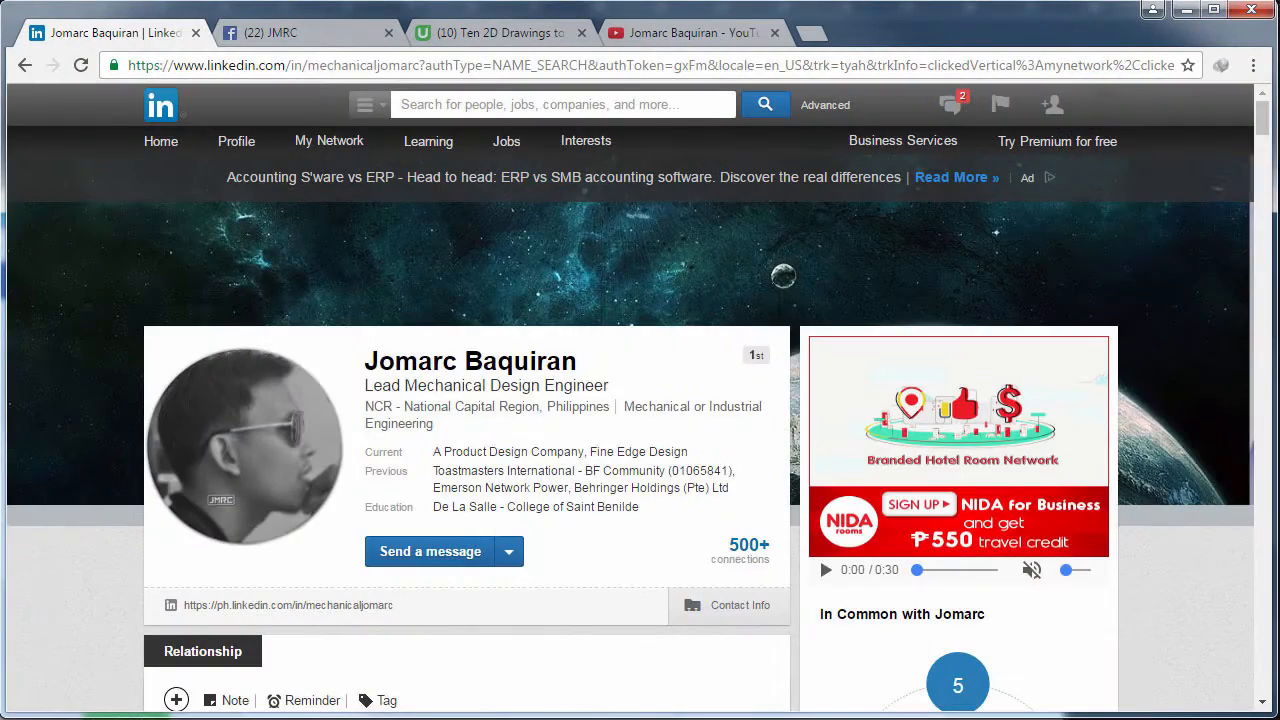
Switch from the LinkedIn profile to the author's Facebook tab, then on to the next social page.
{"action": "left_click", "coordinate": [290, 31]}
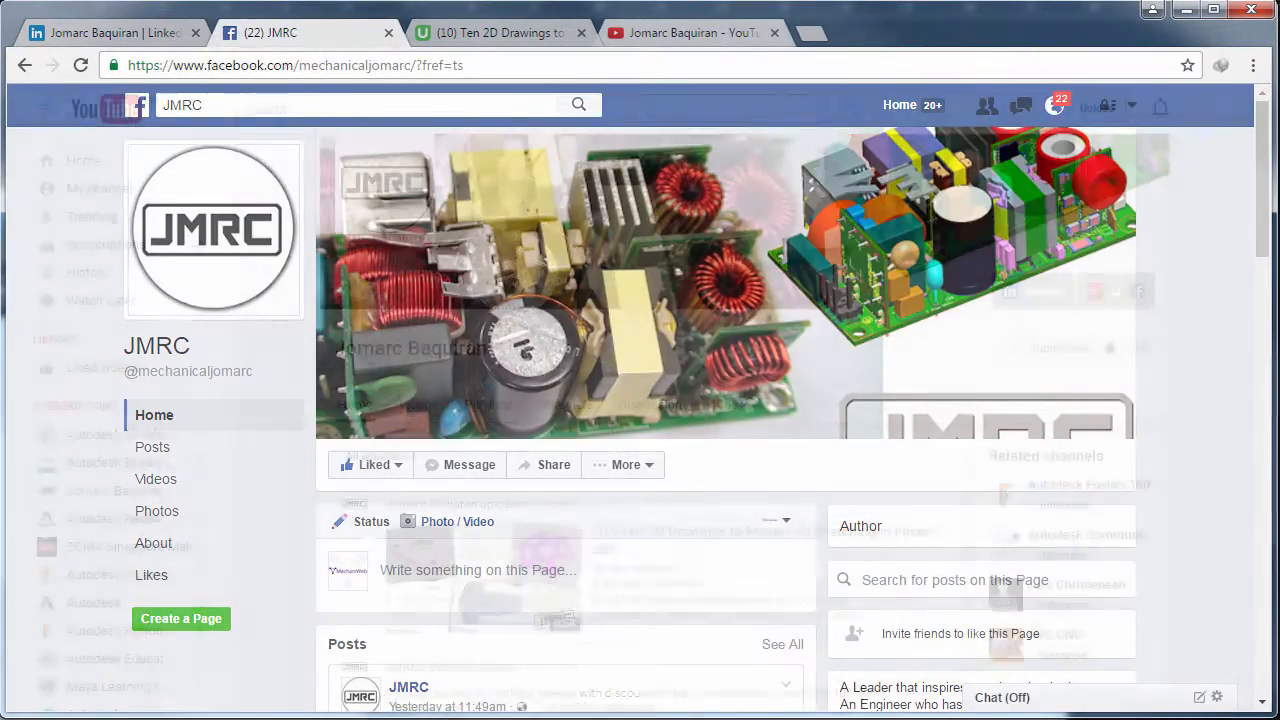
{"action": "left_click", "coordinate": [690, 35]}
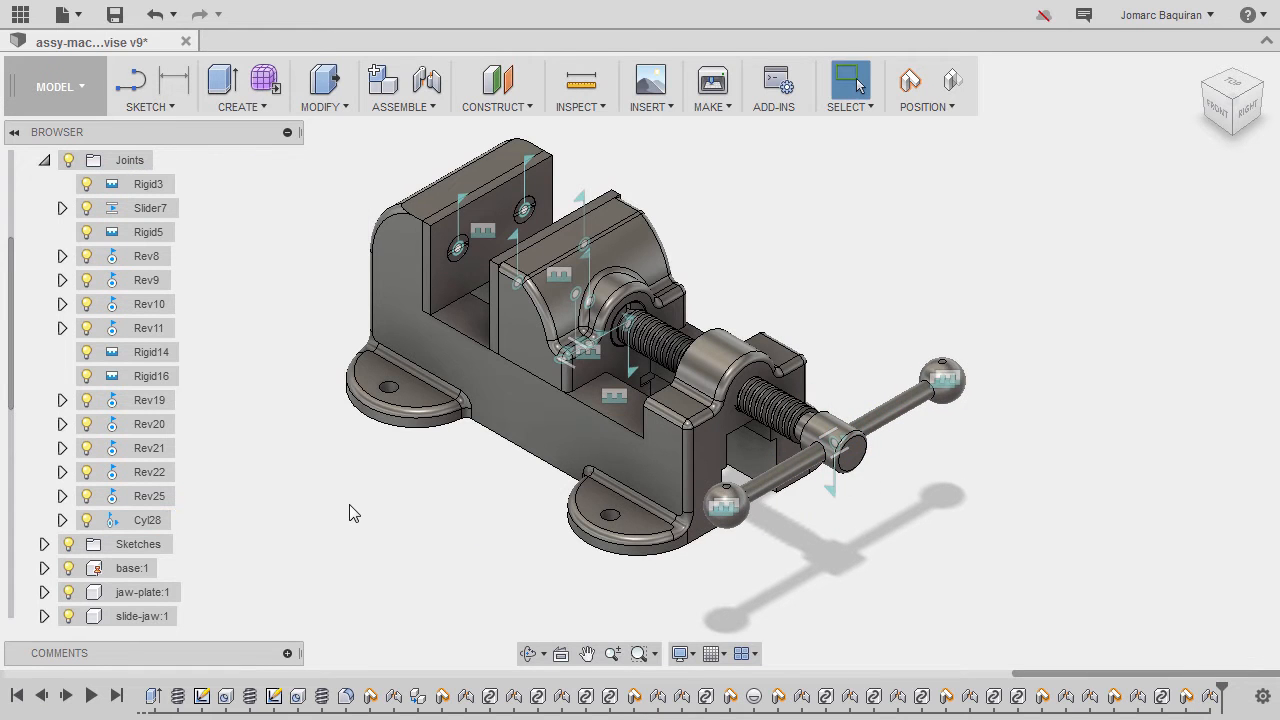
{"action": "mouse_move", "coordinate": [150, 472]}
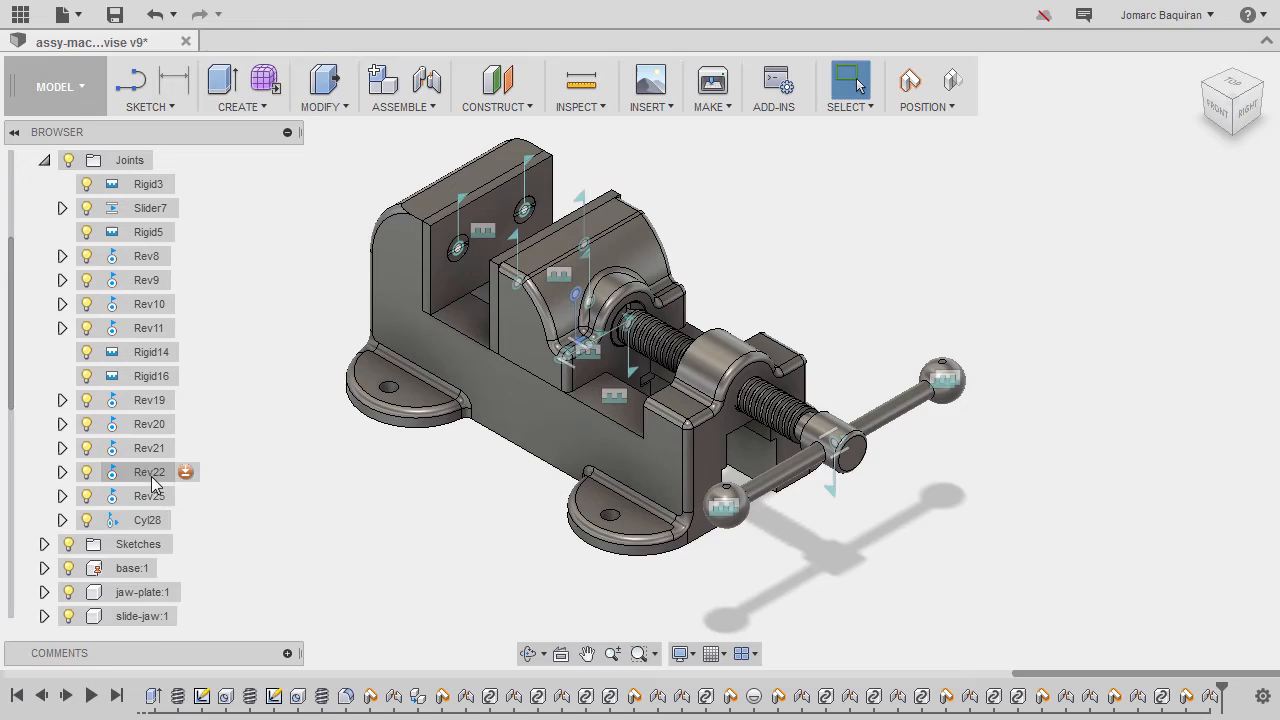
{"action": "left_click", "coordinate": [150, 472]}
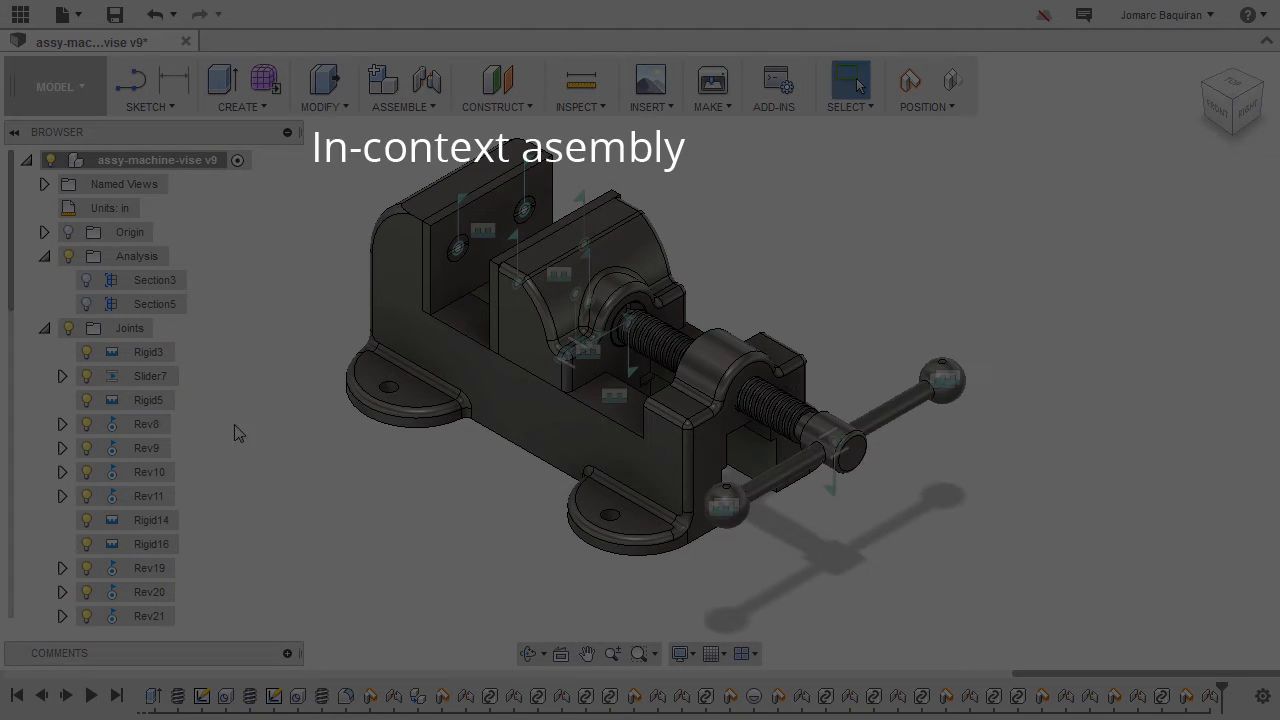
Create Motion Link 31 tying Slider7 (1/2") to Rev22 (360 deg) and inspect its options.
{"action": "right_click", "coordinate": [150, 376]}
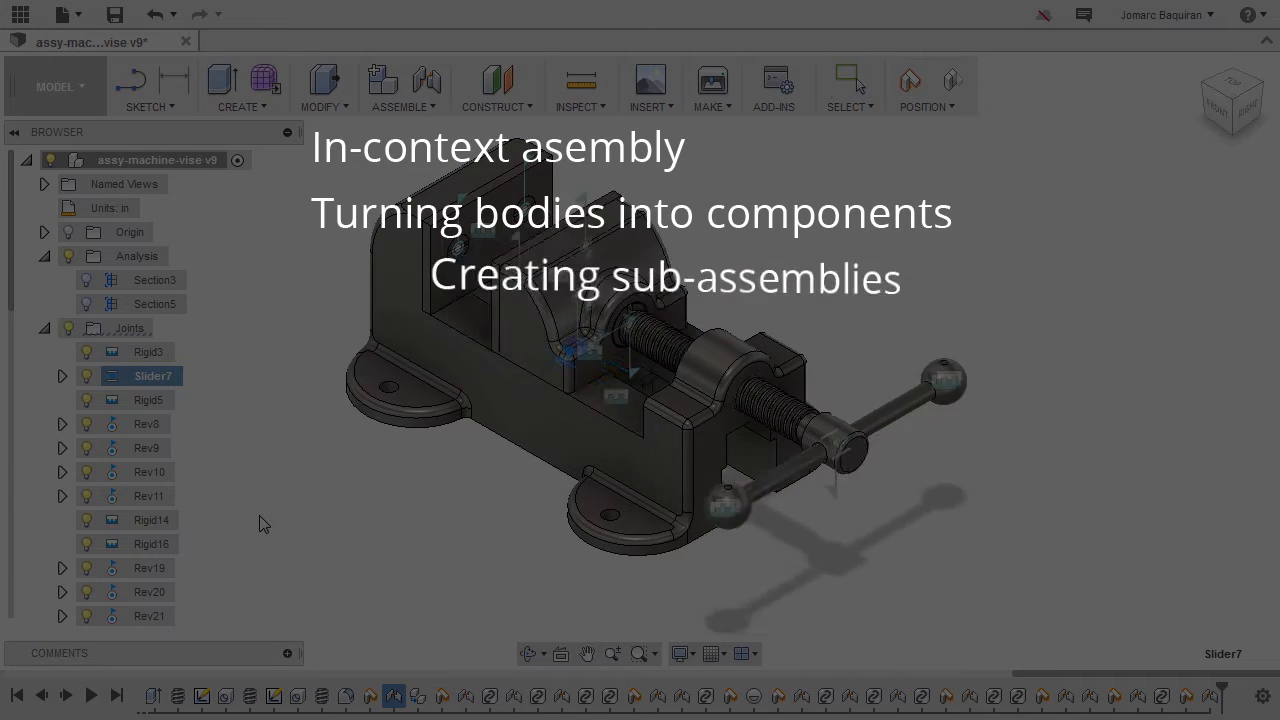
{"action": "left_click", "coordinate": [400, 87]}
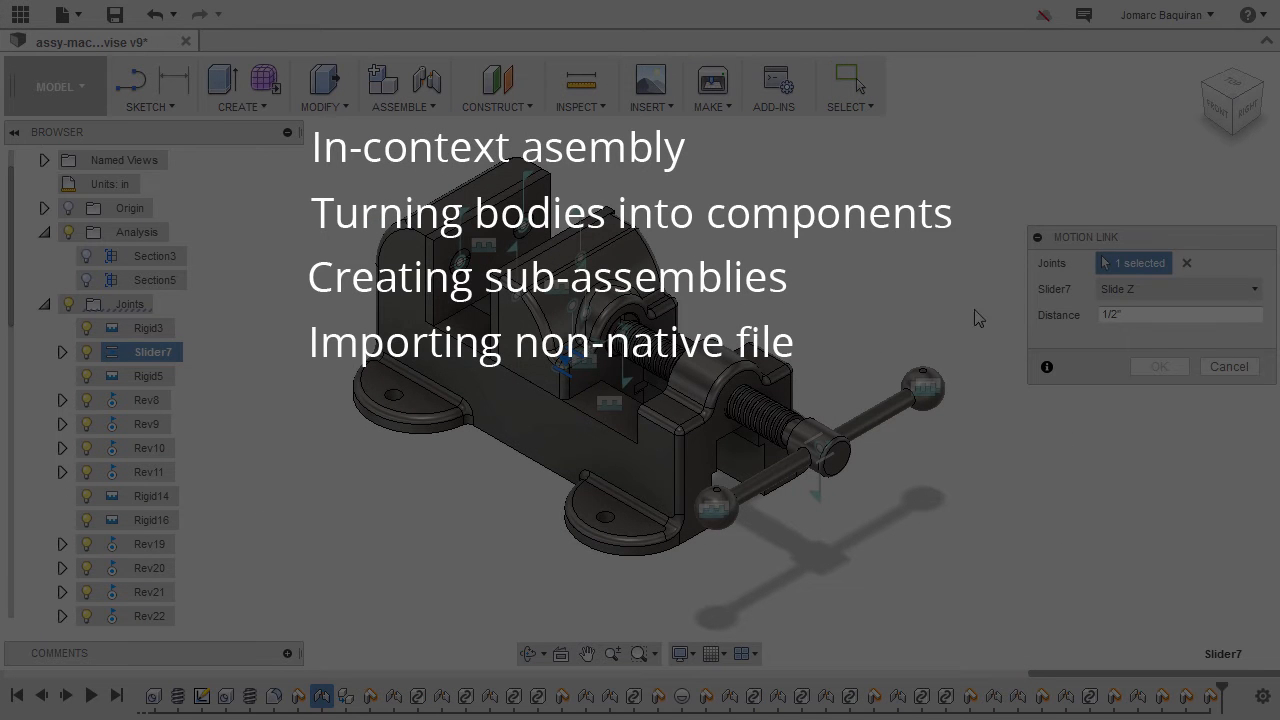
{"action": "scroll", "scroll_direction": "down", "scroll_amount": 3}
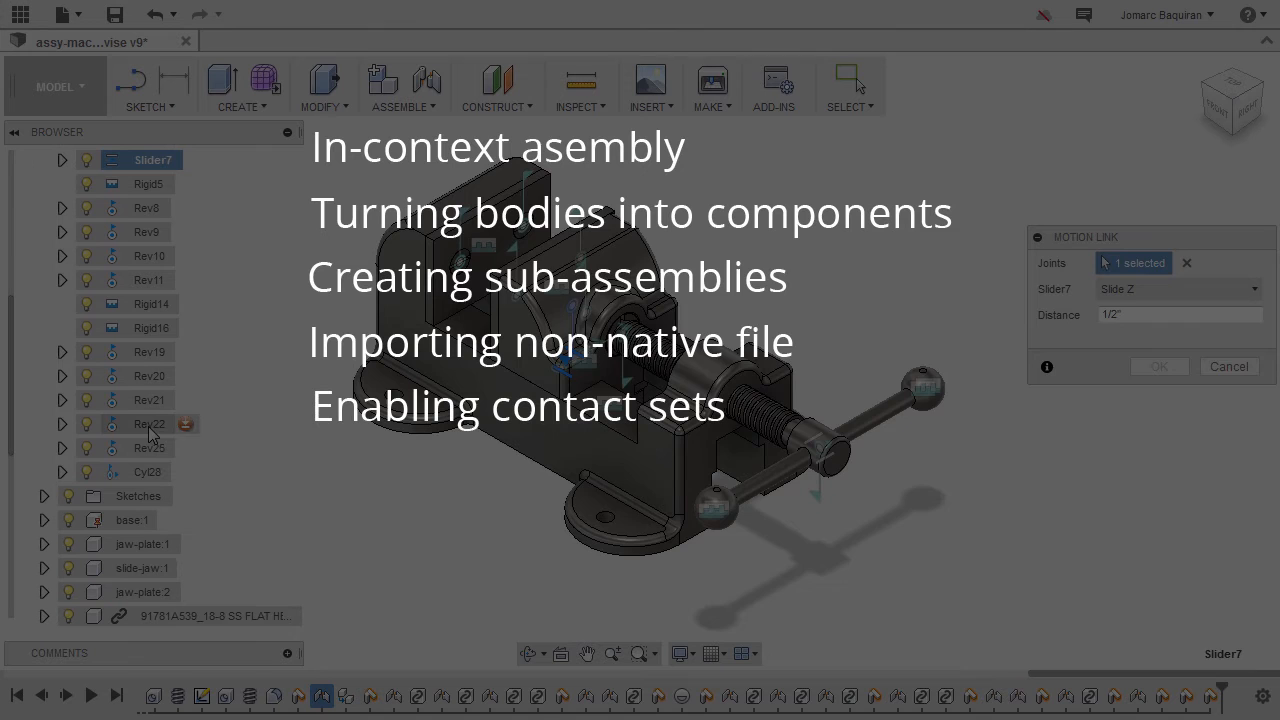
{"action": "left_click", "coordinate": [149, 423]}
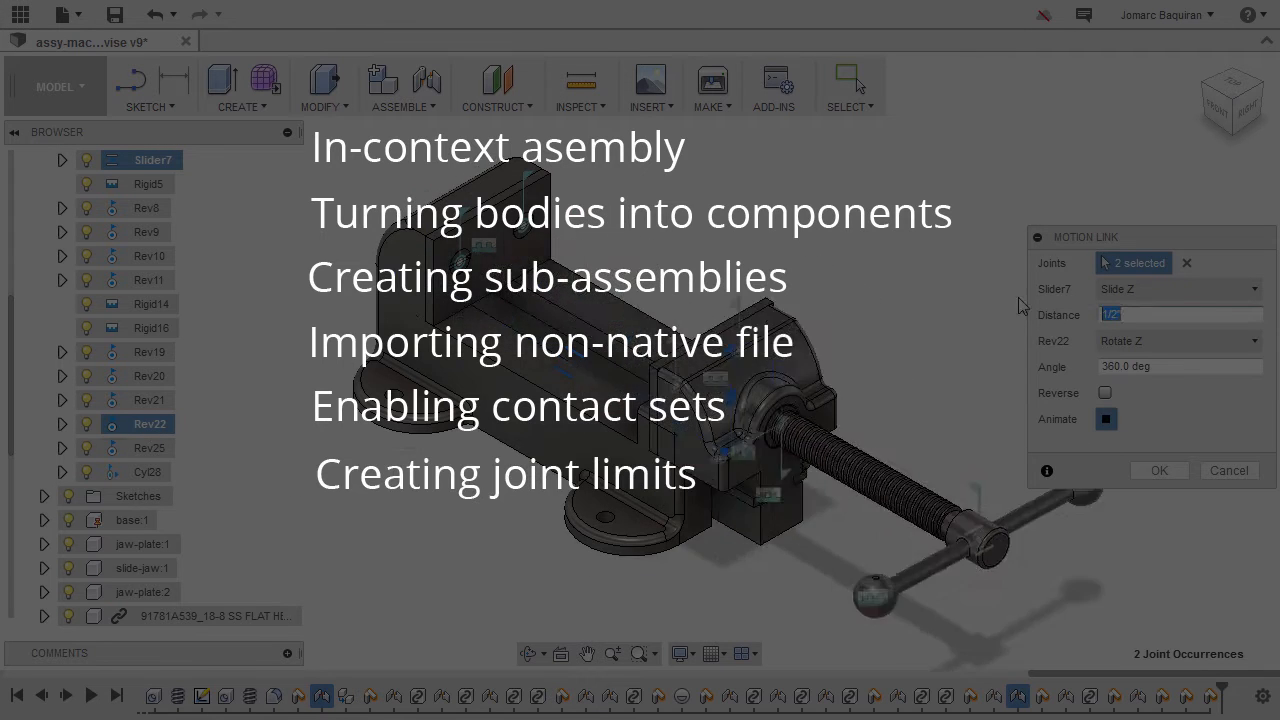
{"action": "left_click", "coordinate": [1159, 470]}
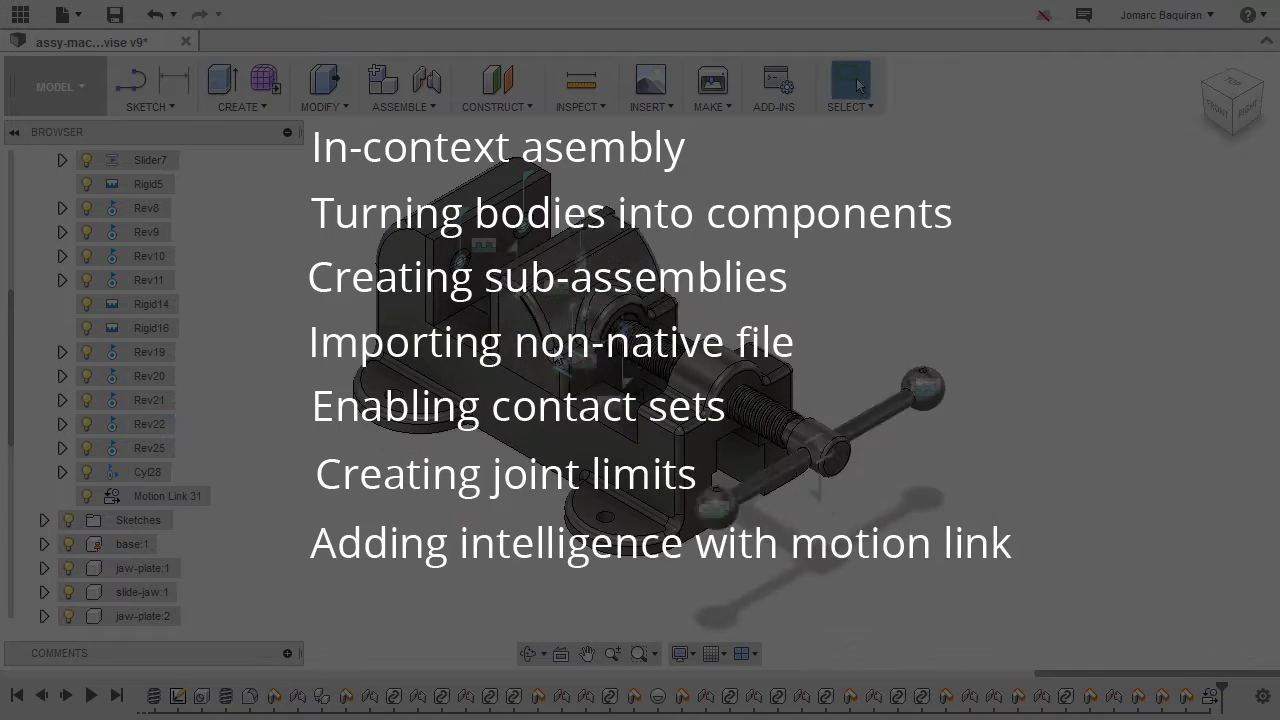
{"action": "right_click", "coordinate": [167, 496]}
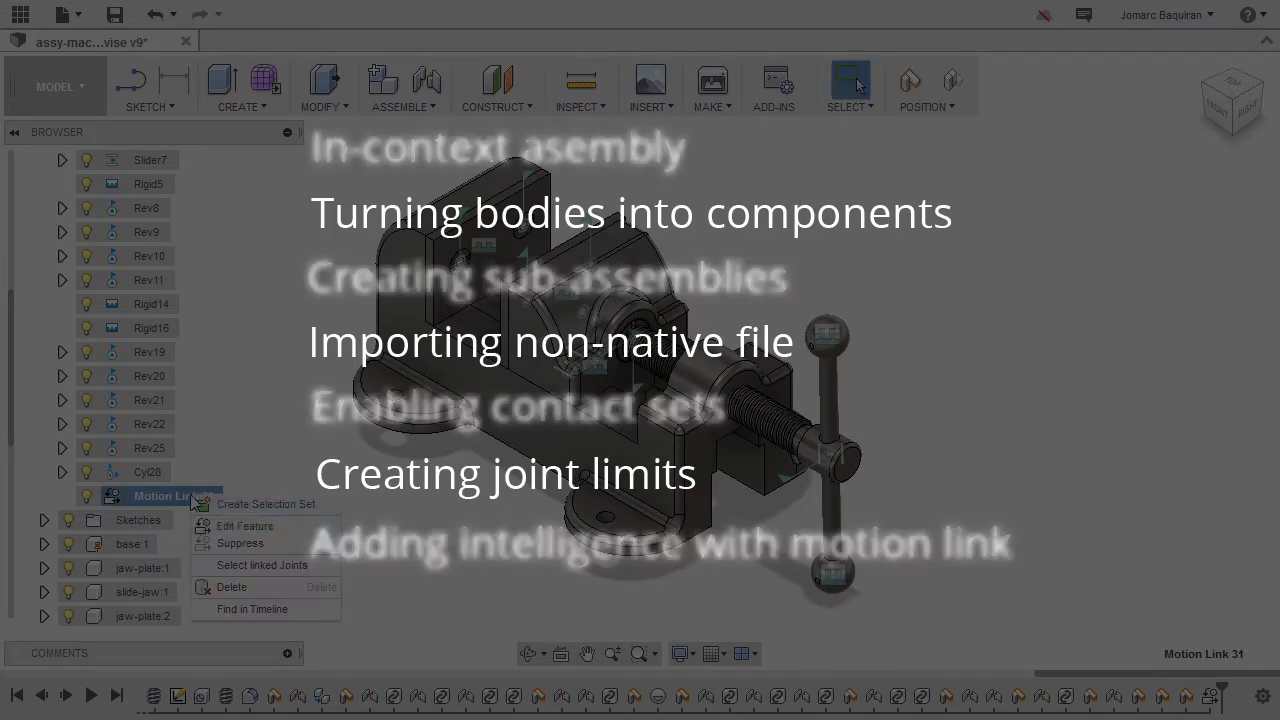
Start a new contact set and pick the fixed and sliding jaw plates.
{"action": "left_click", "coordinate": [244, 525]}
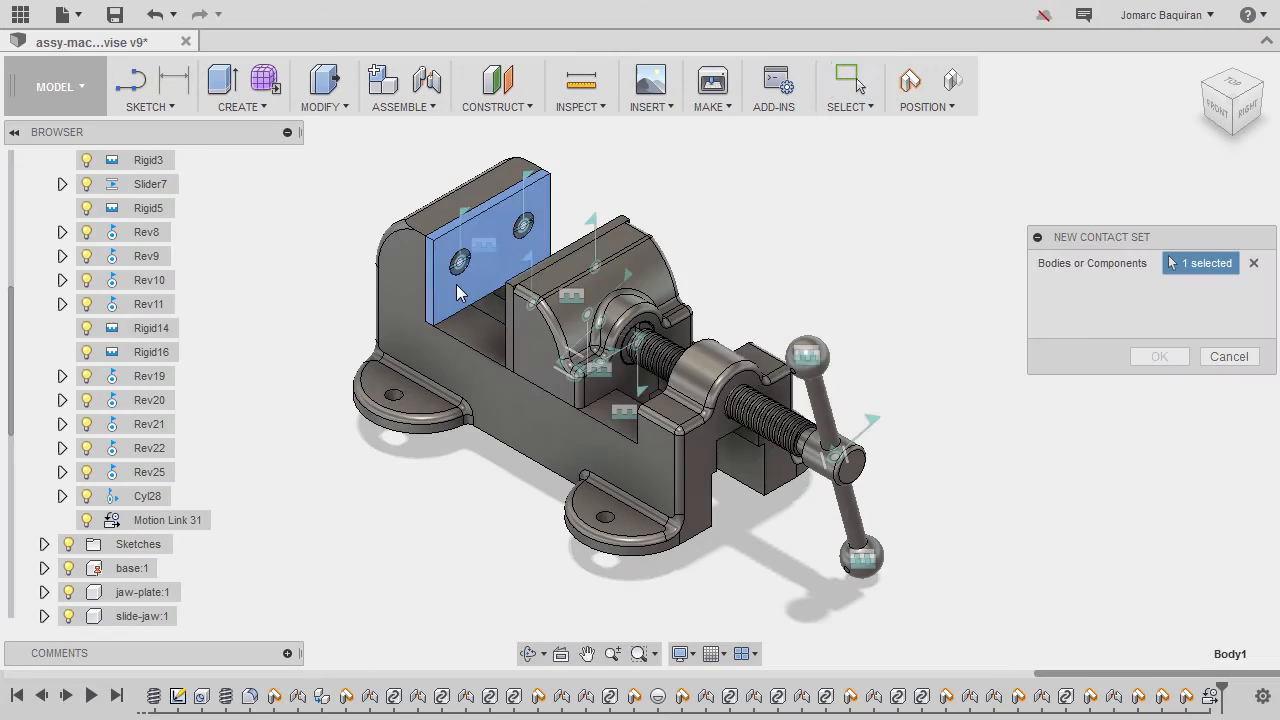
{"action": "left_click", "coordinate": [570, 280]}
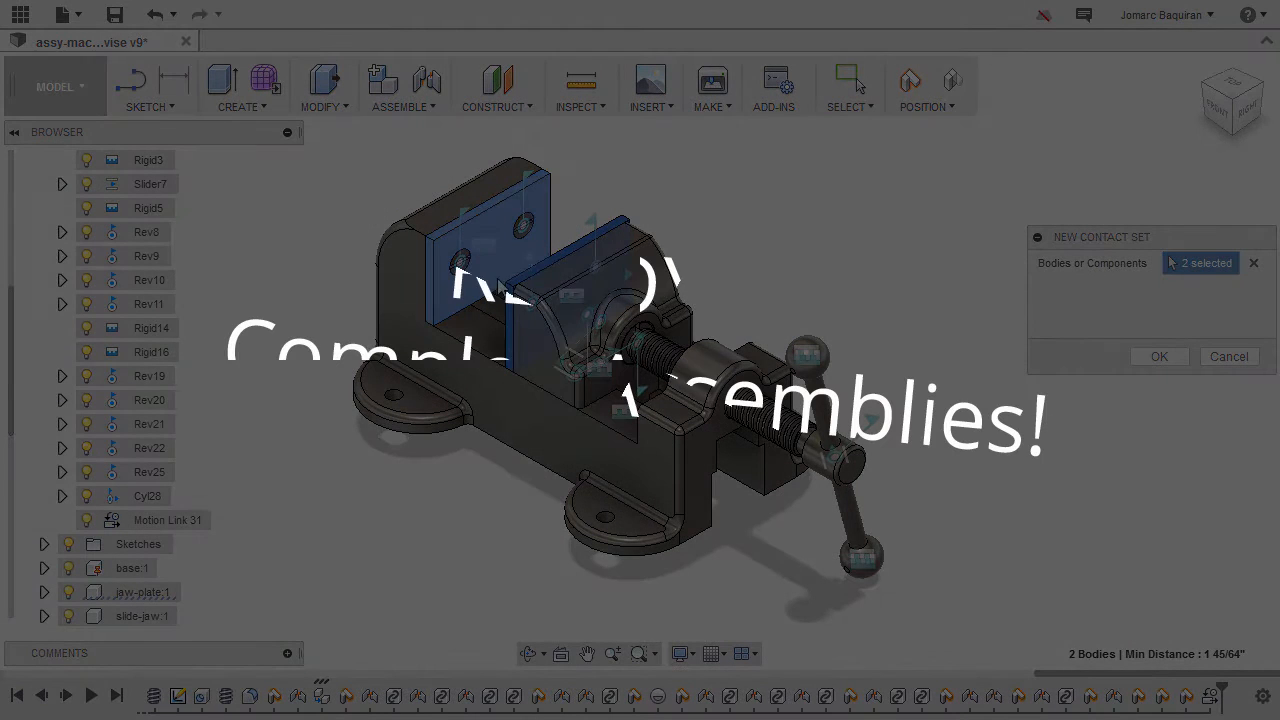